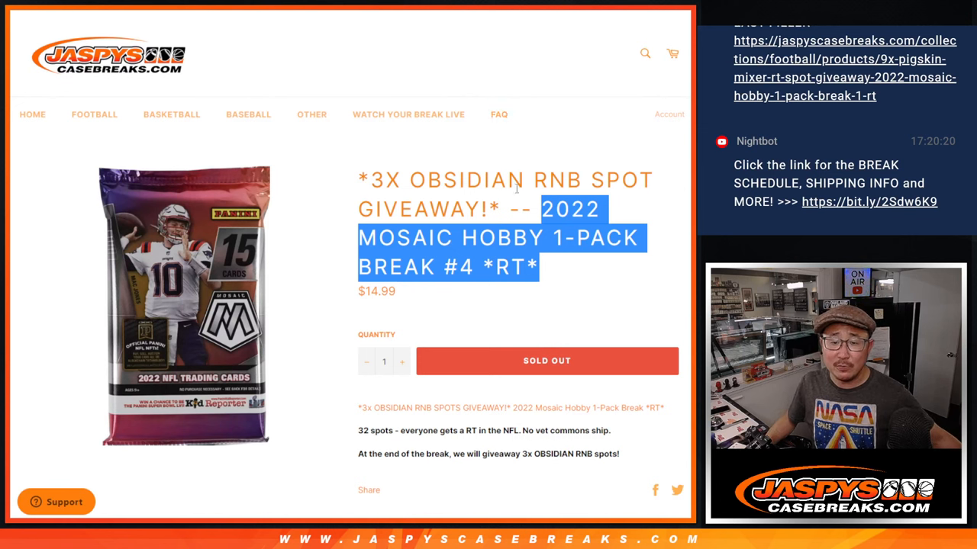
Step: Highlight the break name and 'OBSIDIAN RNB' in the Mosaic break #4 product title
double_click(455, 266)
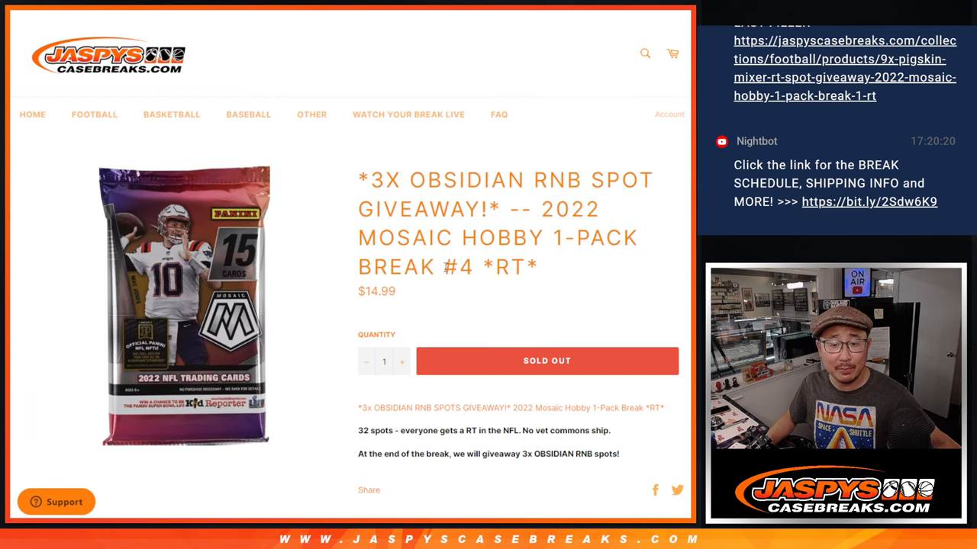
double_click(532, 180)
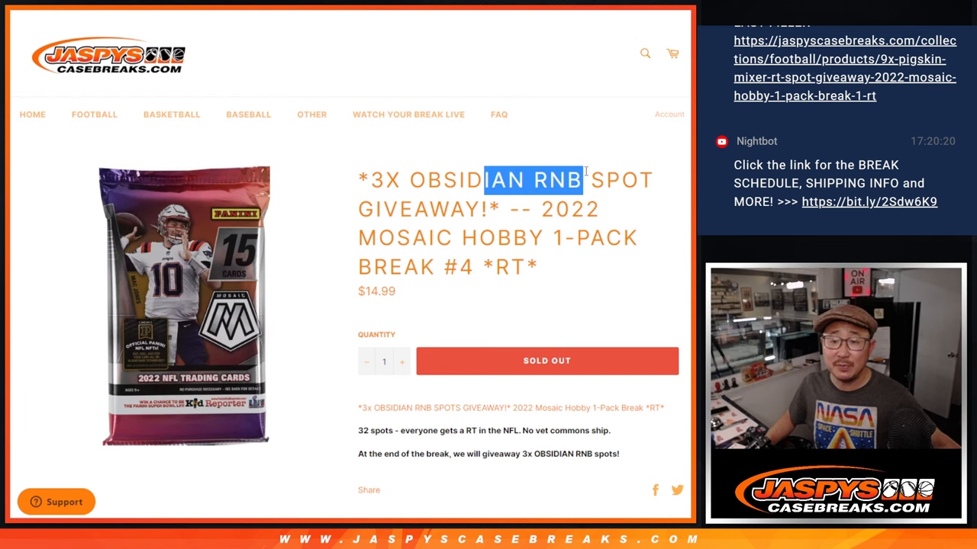
scroll("down", 3)
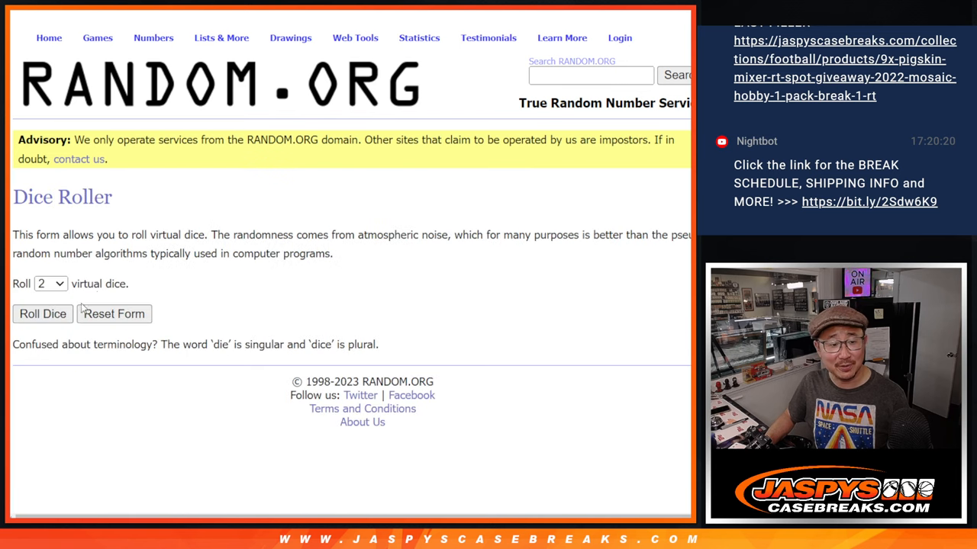
Step: Load the 32 participant names into the List Randomizer and shuffle them twice
left_click(43, 314)
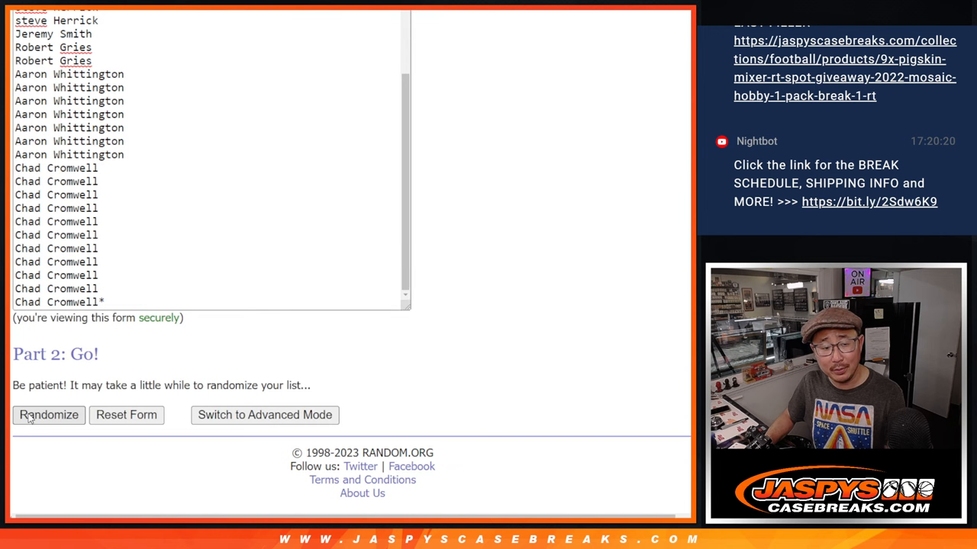
left_click(49, 415)
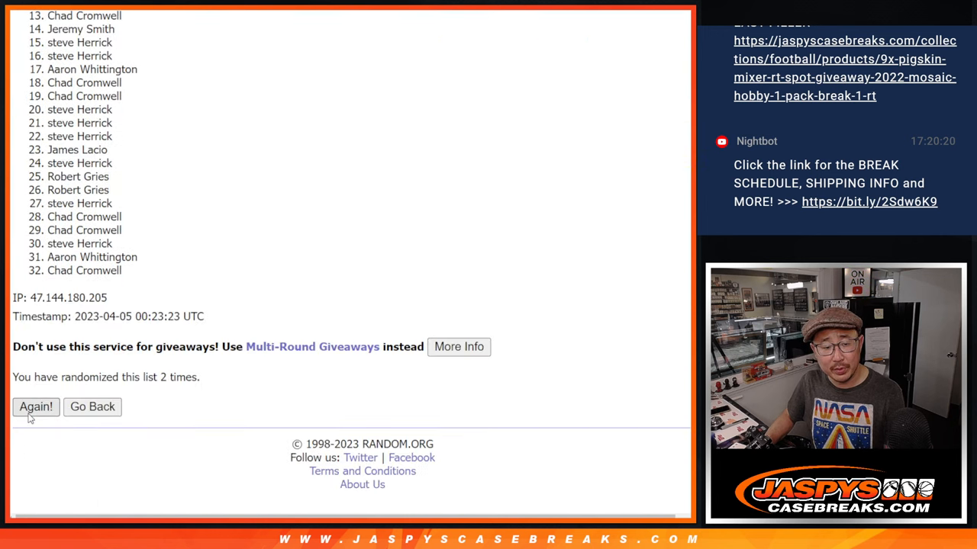
left_click(37, 406)
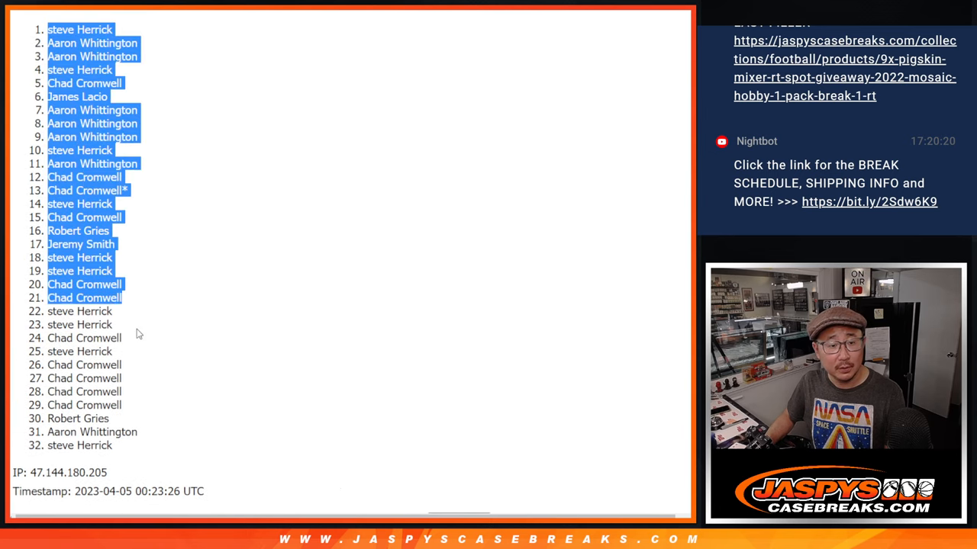
scroll("down", 3)
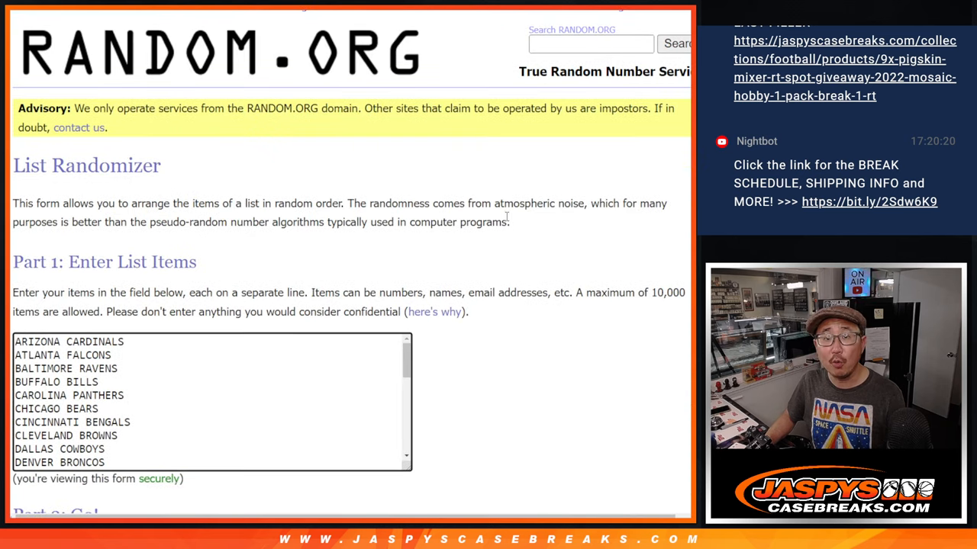
Step: Randomize the 32 NFL teams and select the shuffled team list for copying
scroll("down", 3)
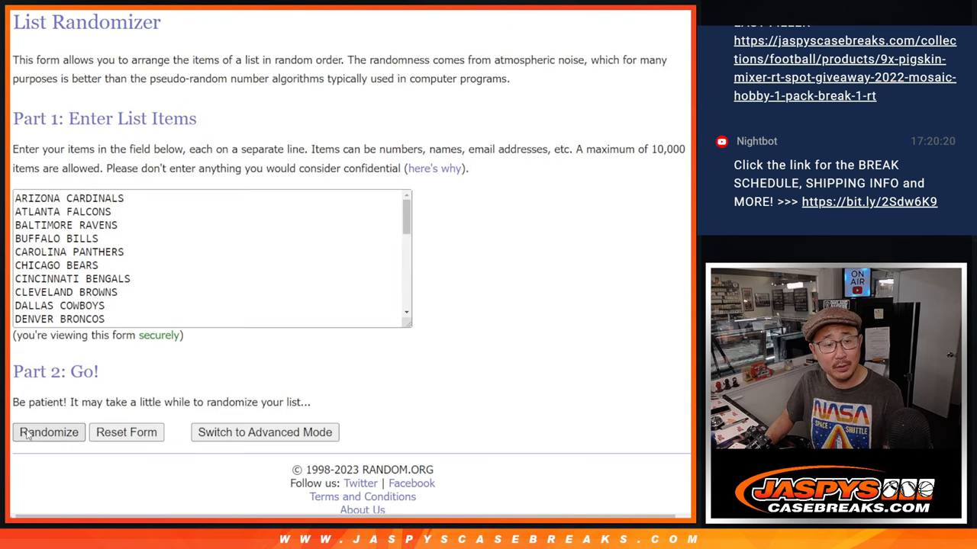
left_click(49, 433)
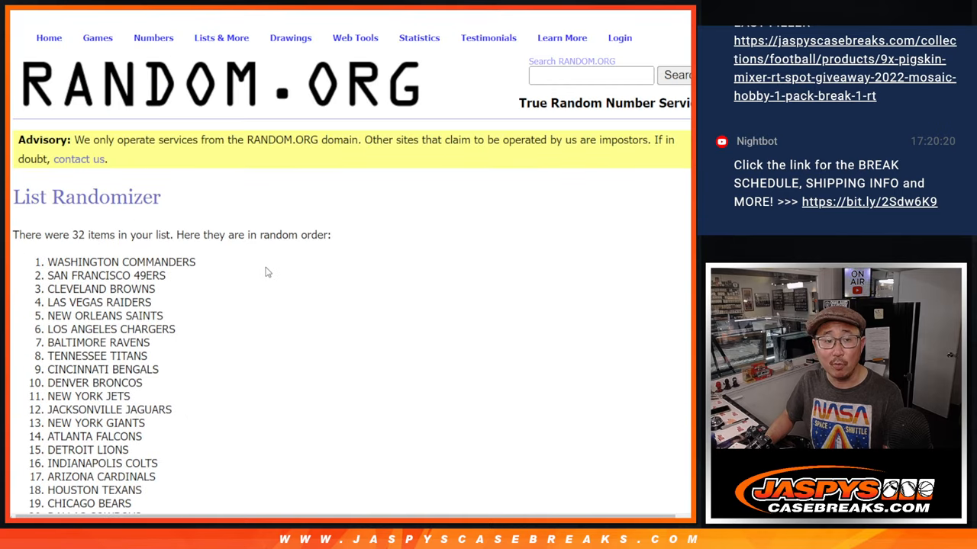
scroll("down", 3)
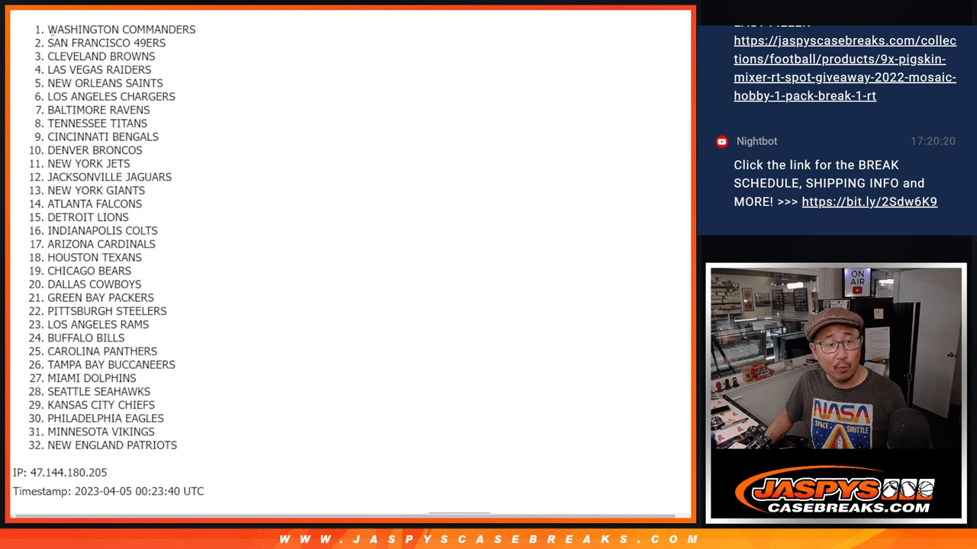
left_click_drag(49, 29, 189, 445)
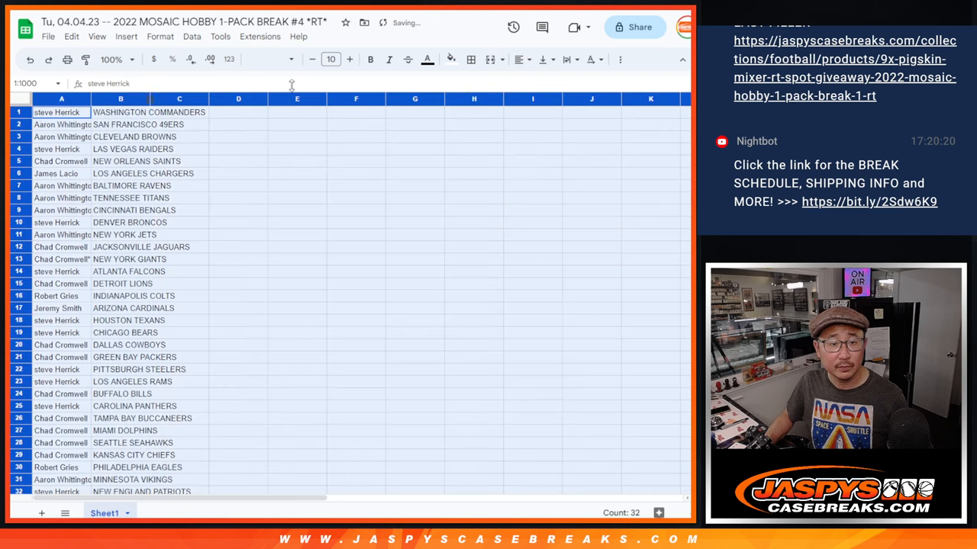
Step: Paste names in column A and teams in column B, zooming to 87% to fit all 32 rows
left_click(331, 59)
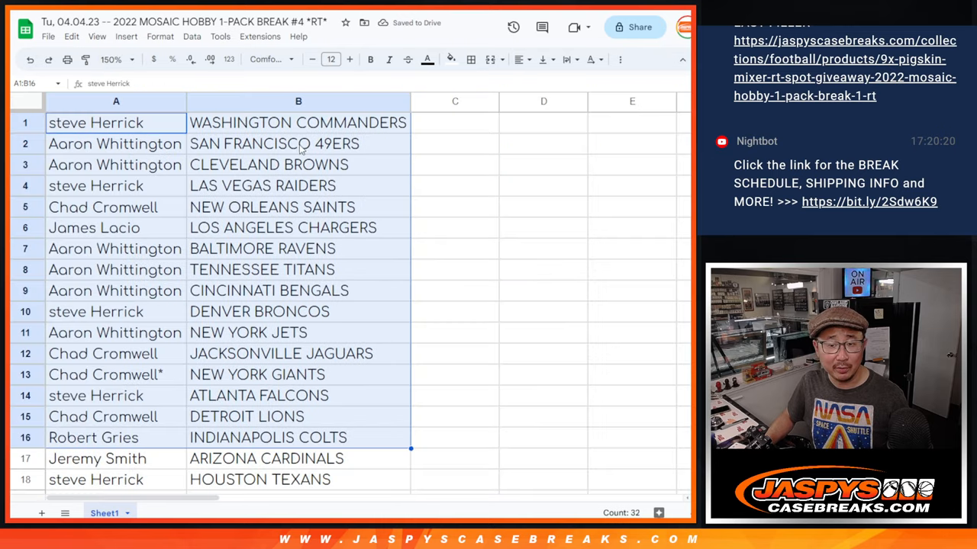
scroll("down", 3)
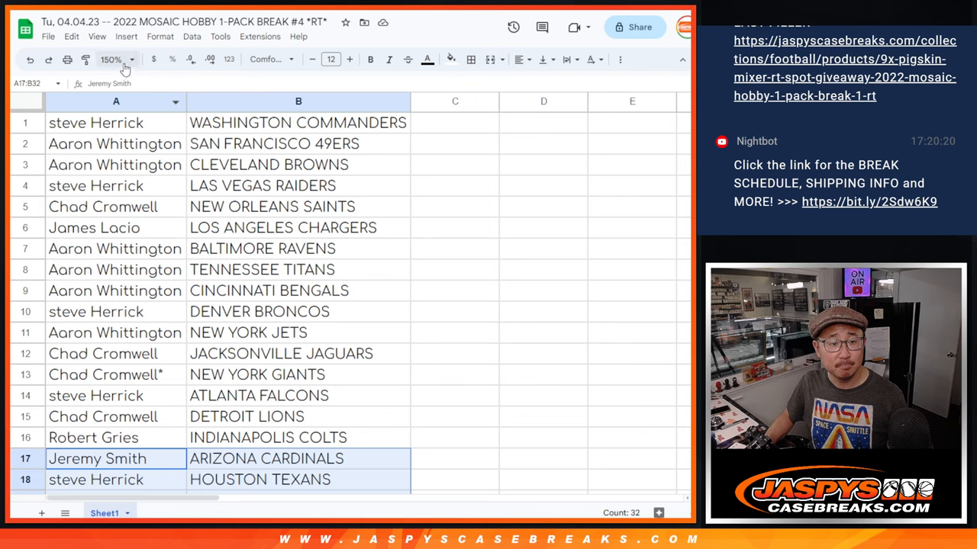
left_click(110, 60)
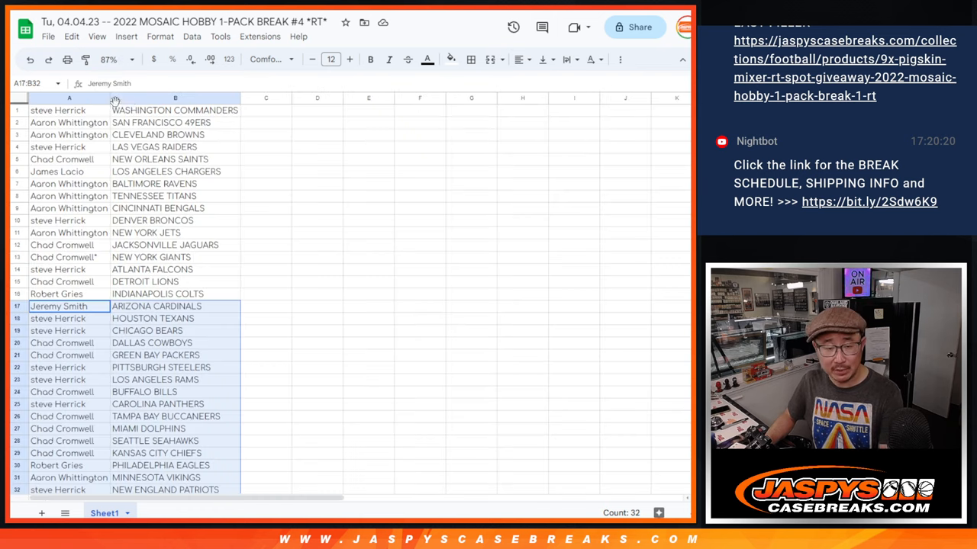
Step: Sort the sheet by team column A to Z and apply all borders to the table
right_click(174, 98)
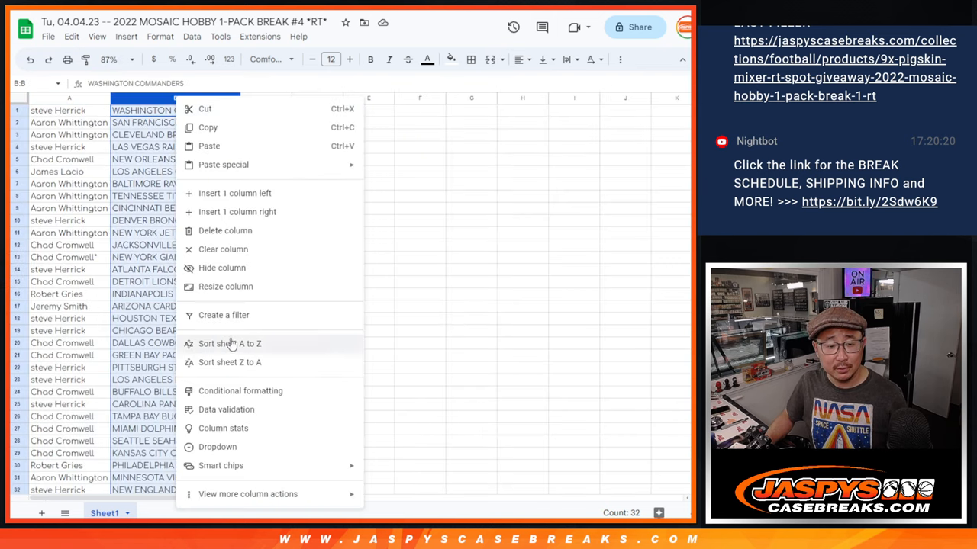
left_click(229, 343)
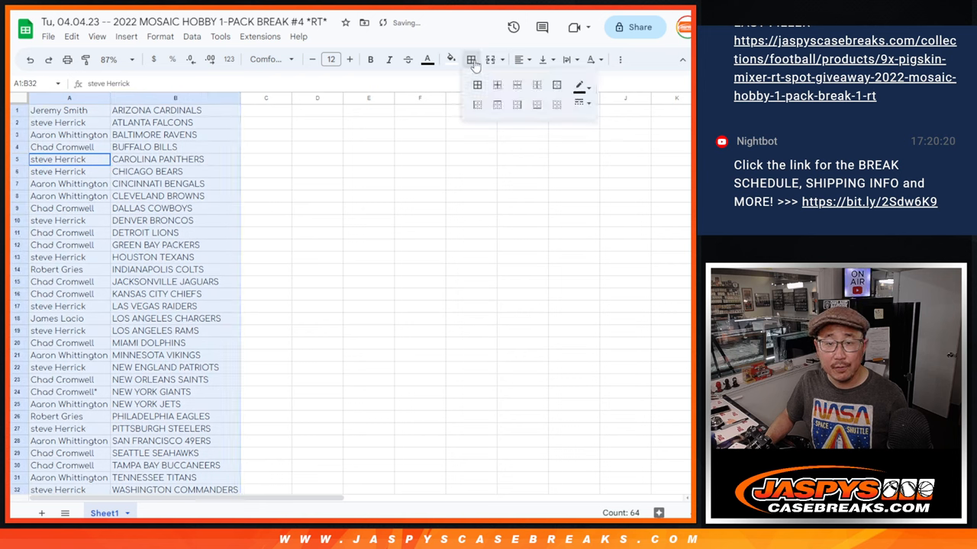
left_click(476, 86)
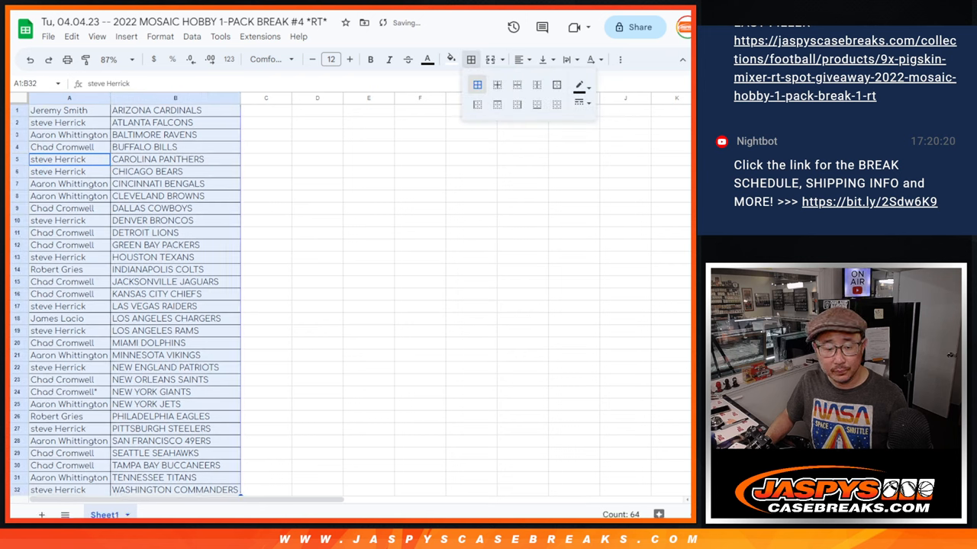
left_click(266, 354)
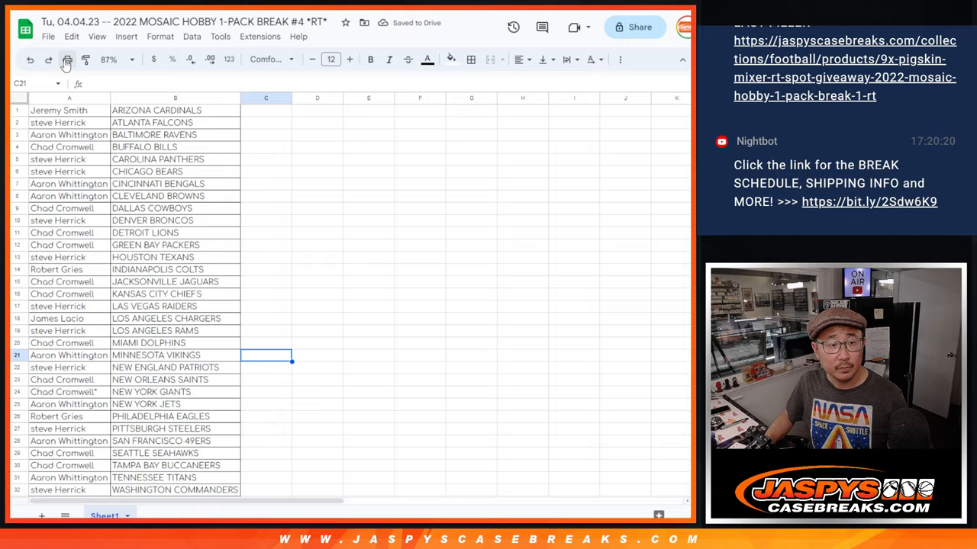
Step: Send the bordered name–team sheet through print settings to the printer
left_click(67, 59)
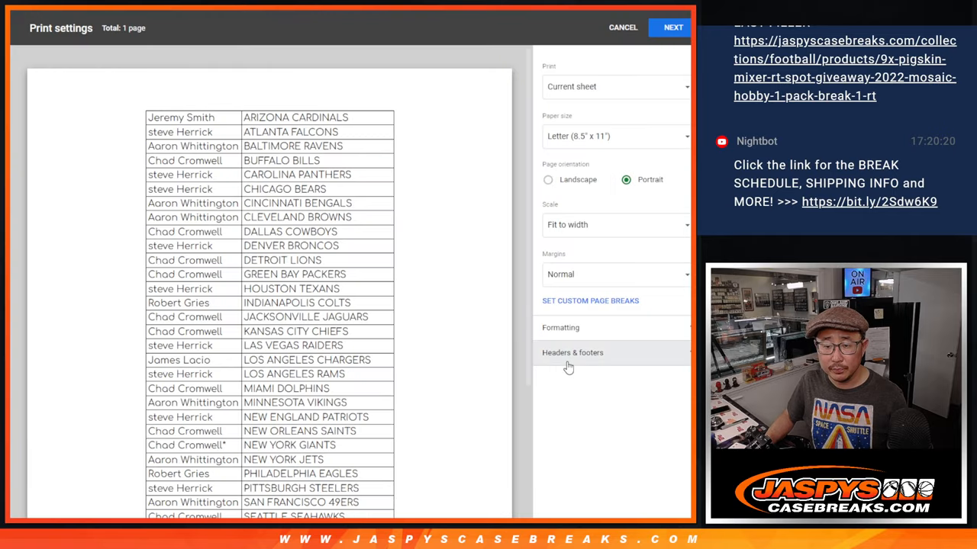
left_click(671, 28)
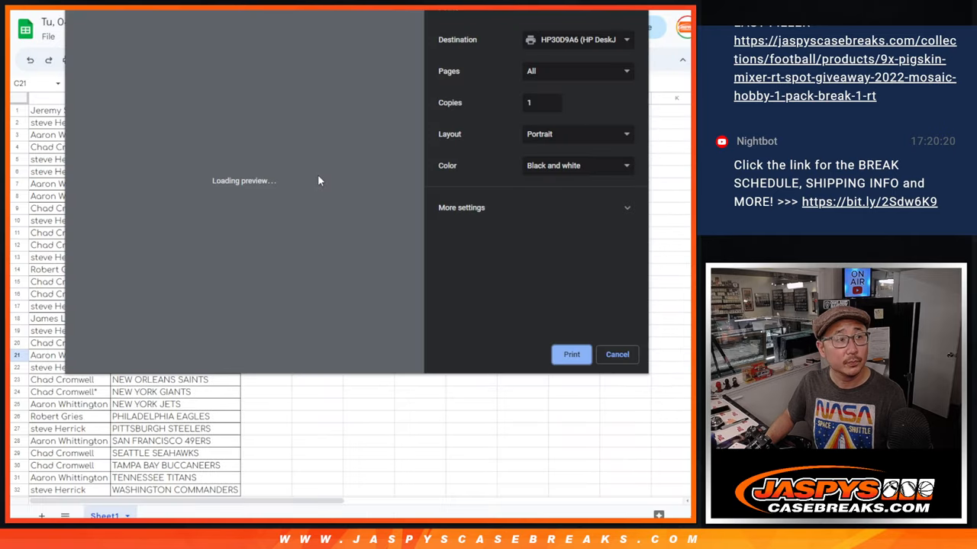
left_click(616, 354)
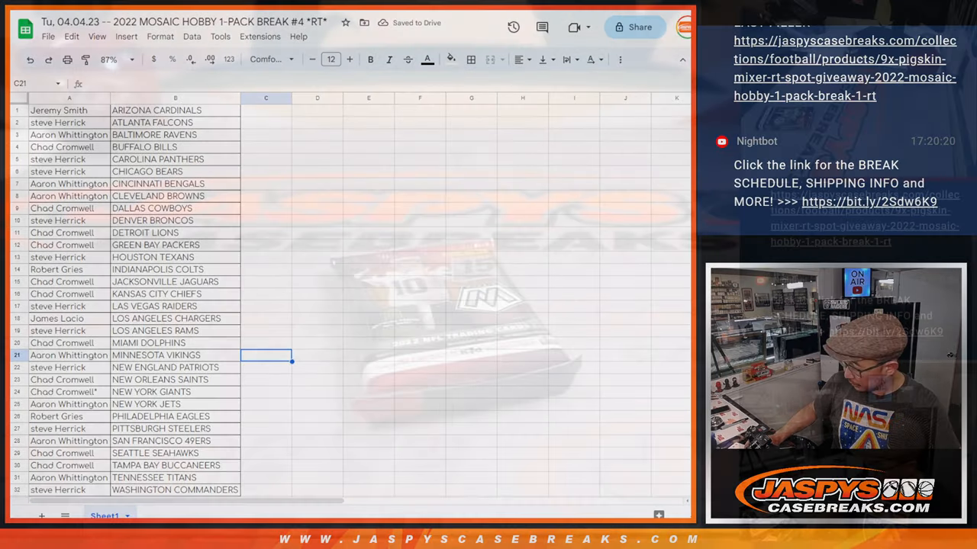
left_click(69, 98)
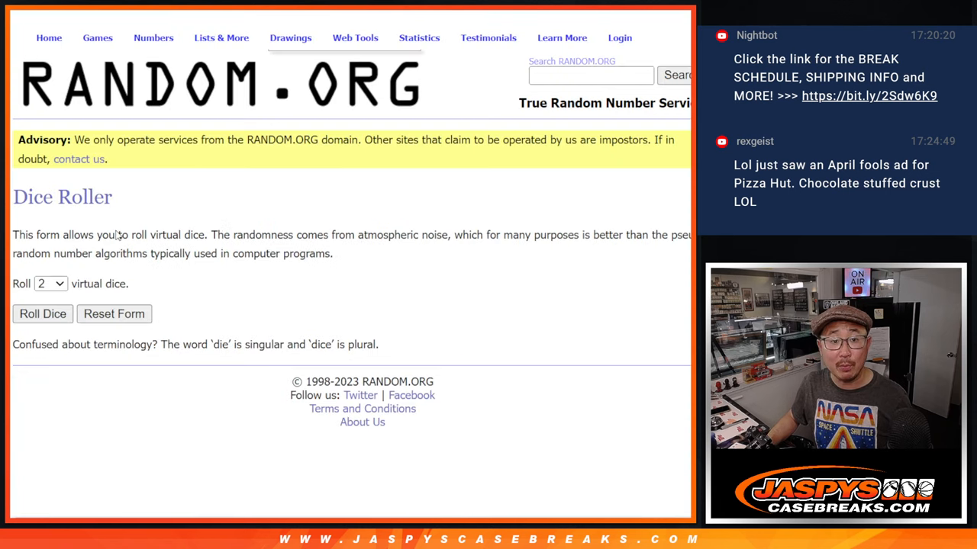
Step: Reload the 32 participant names and shuffle them again, reviewing the latest random order
left_click(42, 314)
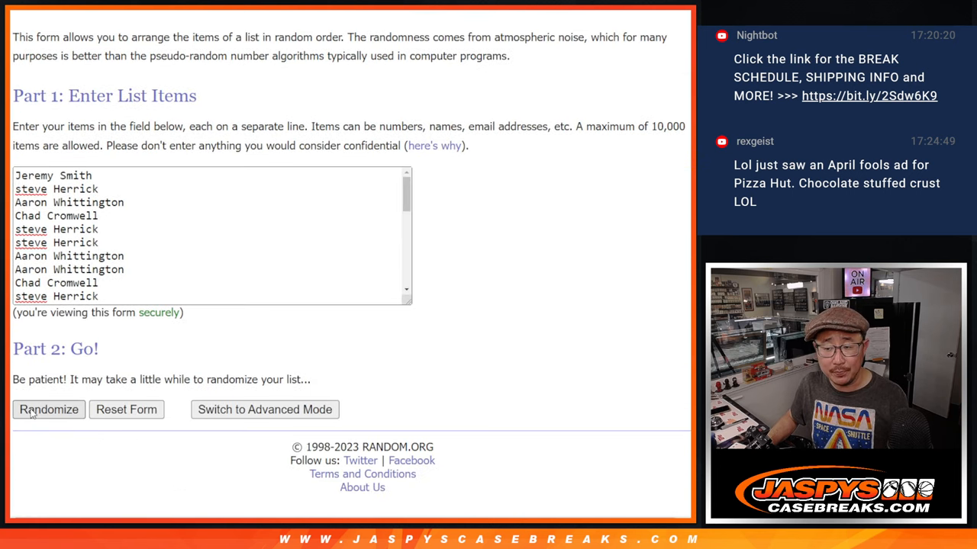
left_click(49, 409)
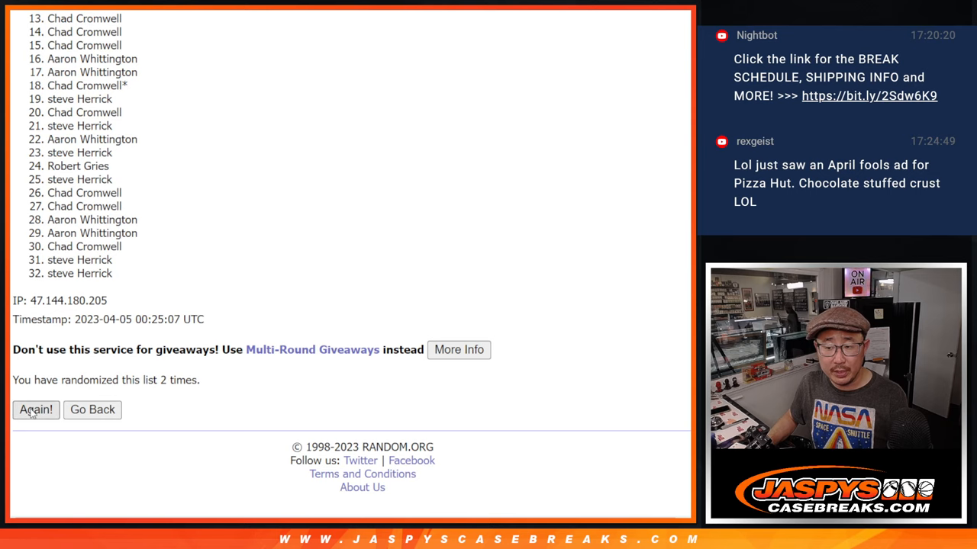
left_click(36, 409)
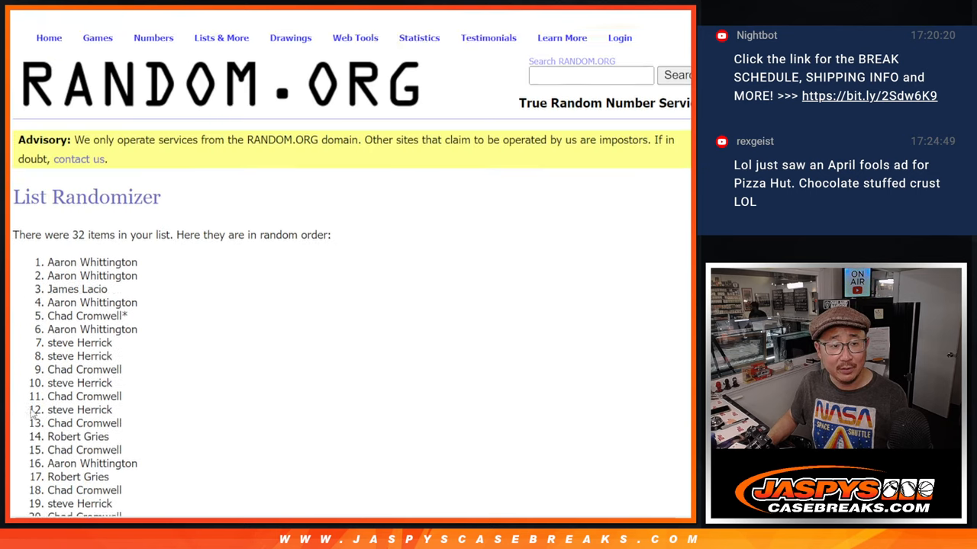
scroll("down", 3)
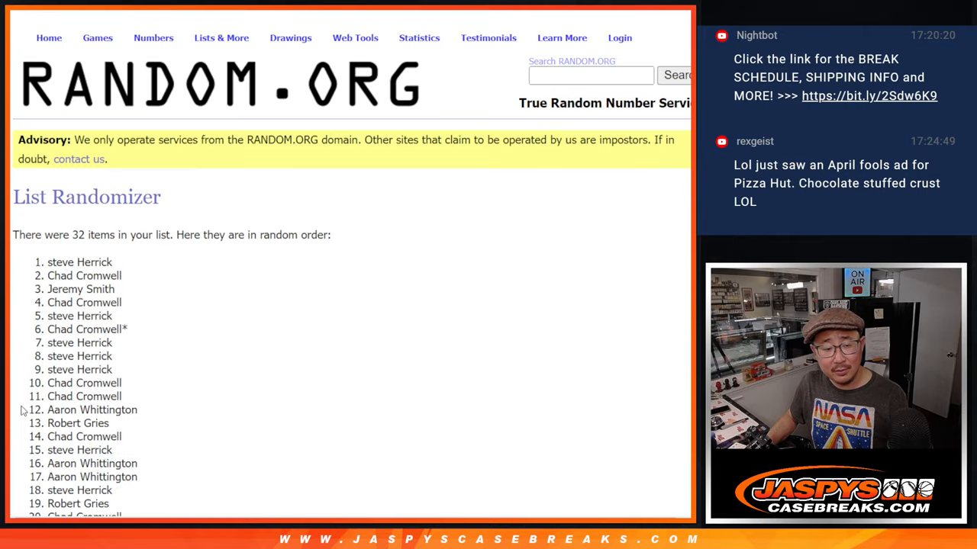
scroll("down", 3)
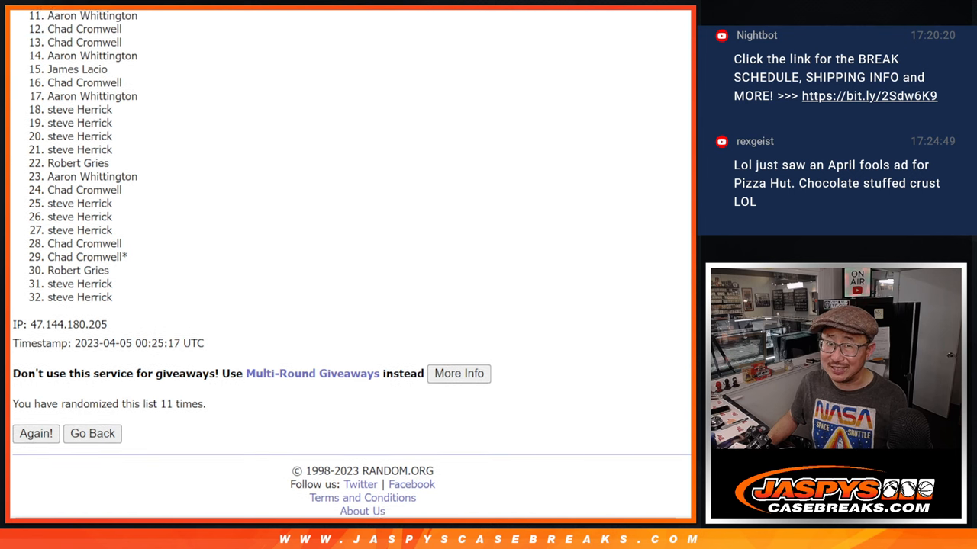